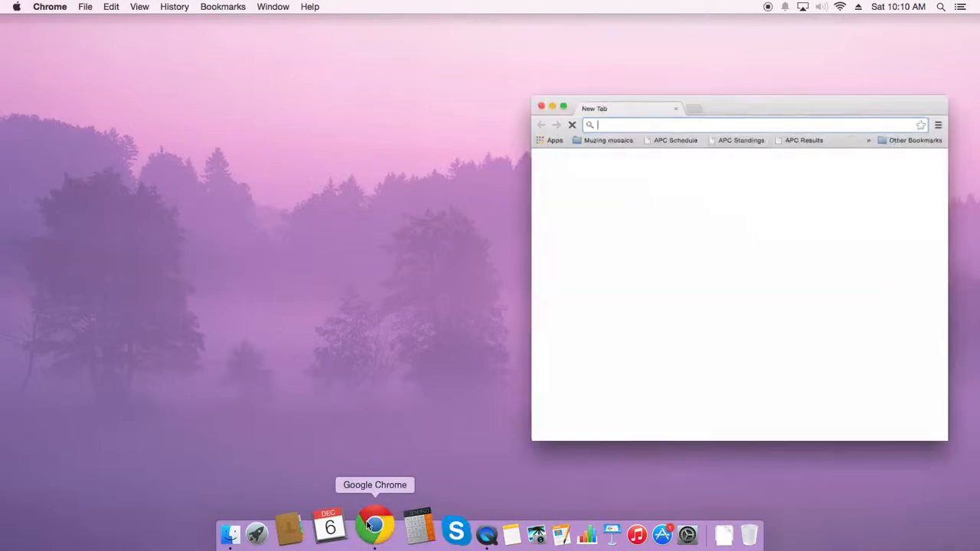
- Go to newsmuze.com and sign in as user 'marys' to reach the template dashboard
{"action": "type", "text": "newsmuze.com"}
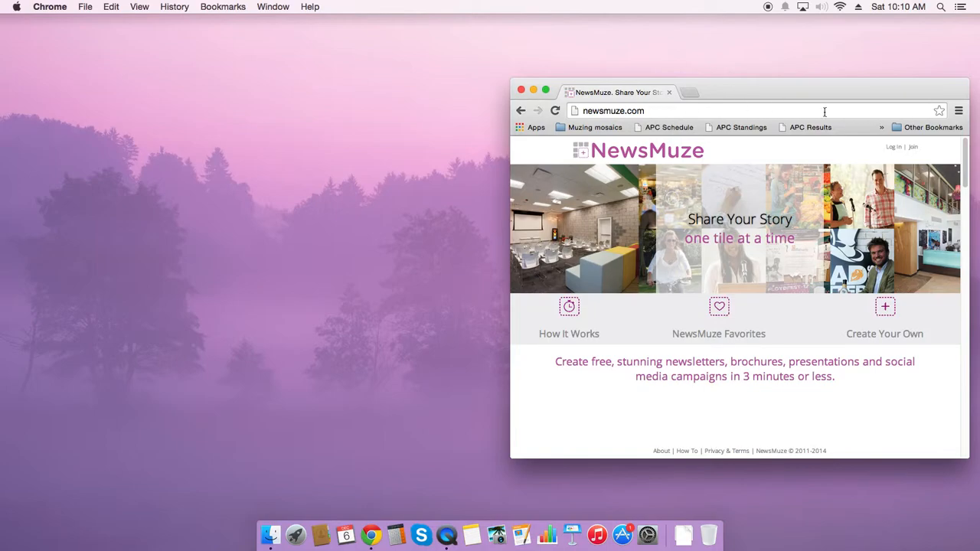
{"action": "left_click", "coordinate": [894, 147]}
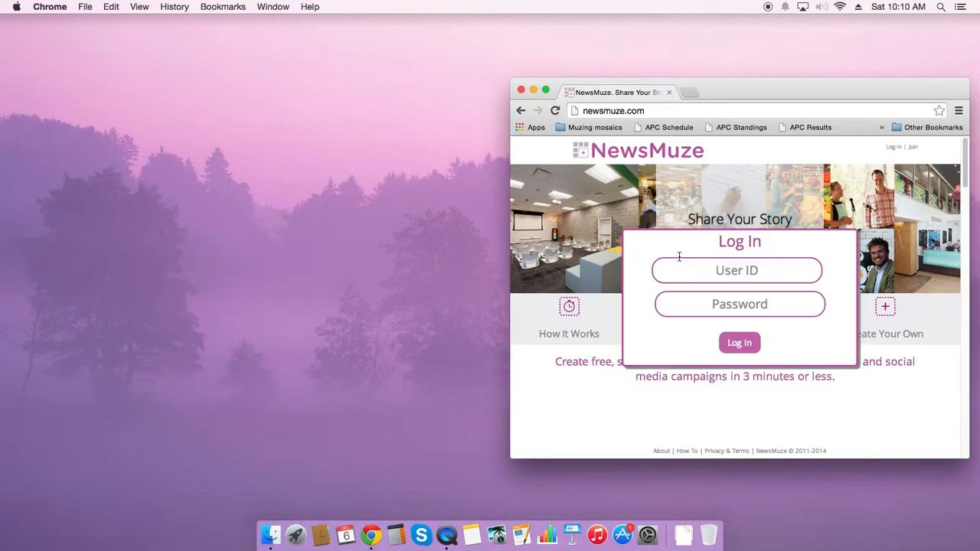
{"action": "type", "text": "marys"}
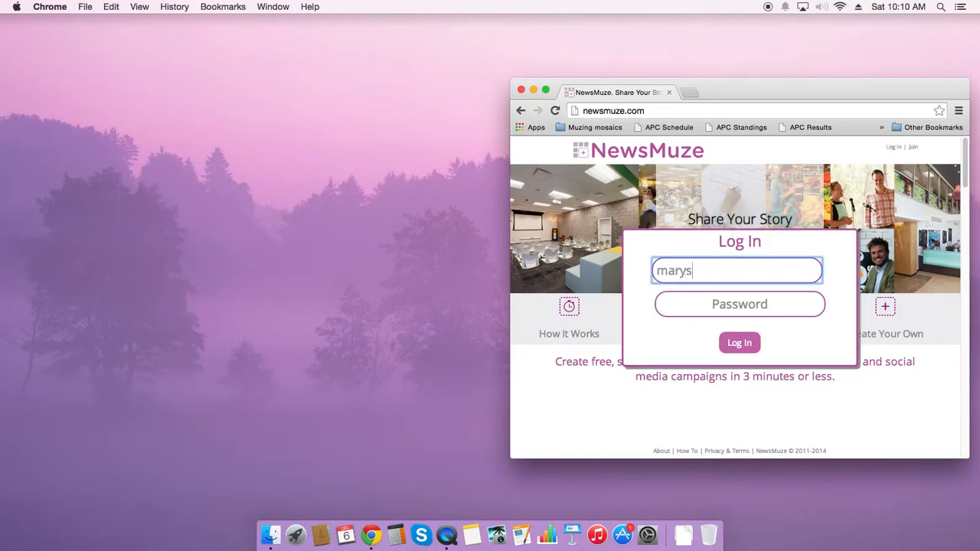
{"action": "left_click", "coordinate": [739, 343]}
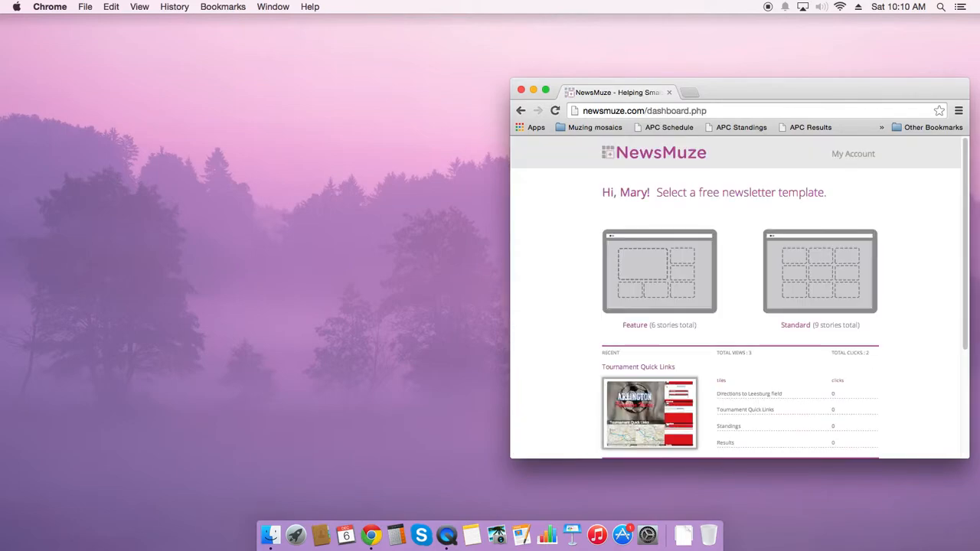
{"action": "mouse_move", "coordinate": [583, 259]}
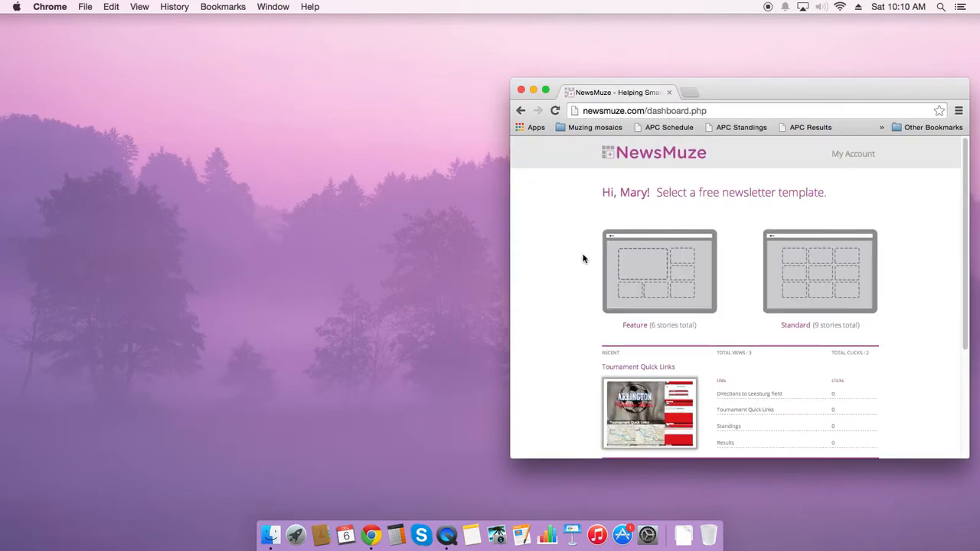
- Start a mosaic from the nine-tile Standard template and open a second browser window beside it
{"action": "left_click", "coordinate": [819, 271]}
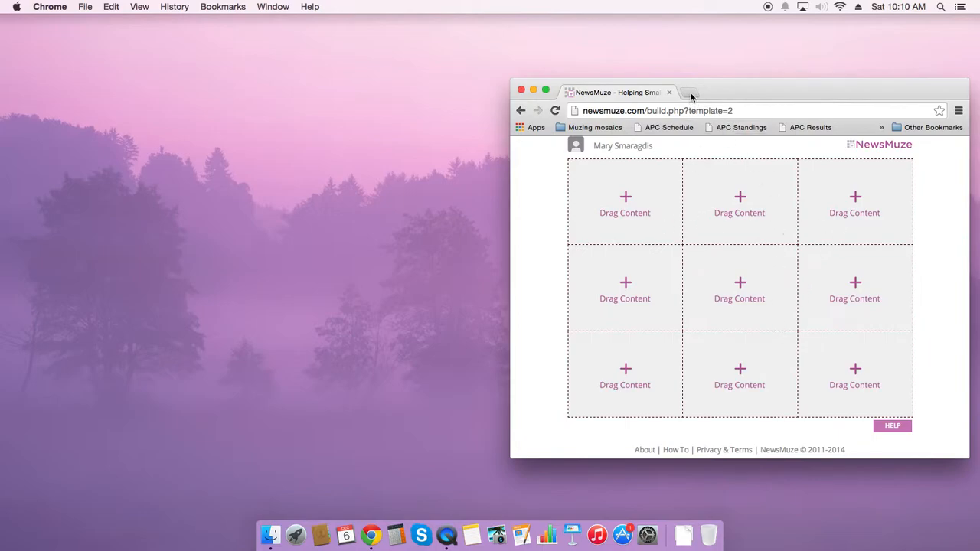
{"action": "mouse_move", "coordinate": [687, 92]}
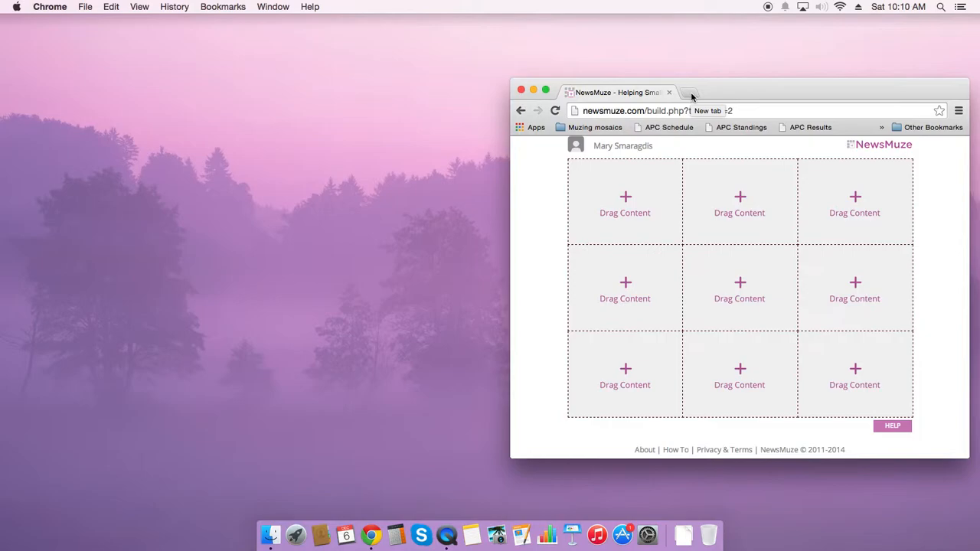
{"action": "left_click", "coordinate": [686, 92]}
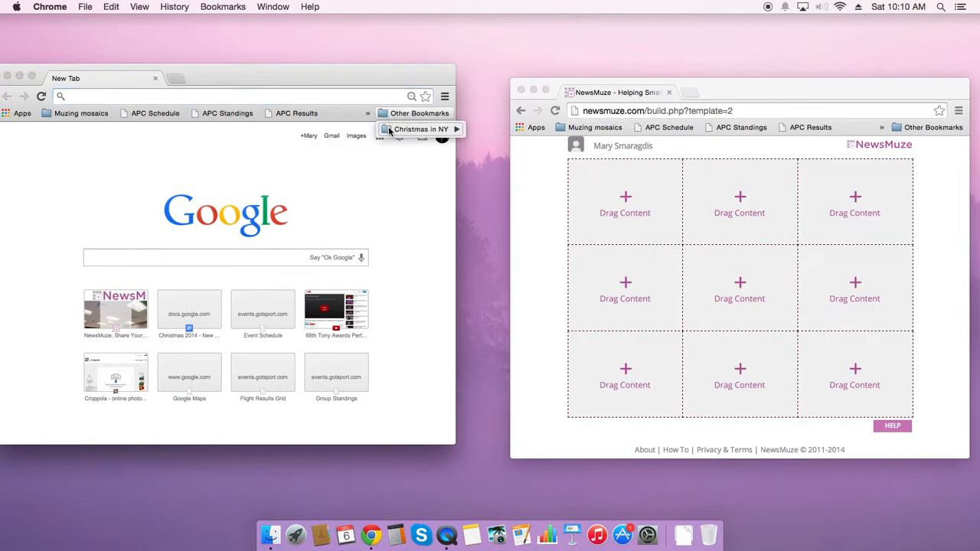
- Open the 'Christmas 2014 - New York, New York!' form from the Christmas in NY bookmarks
{"action": "left_click", "coordinate": [420, 128]}
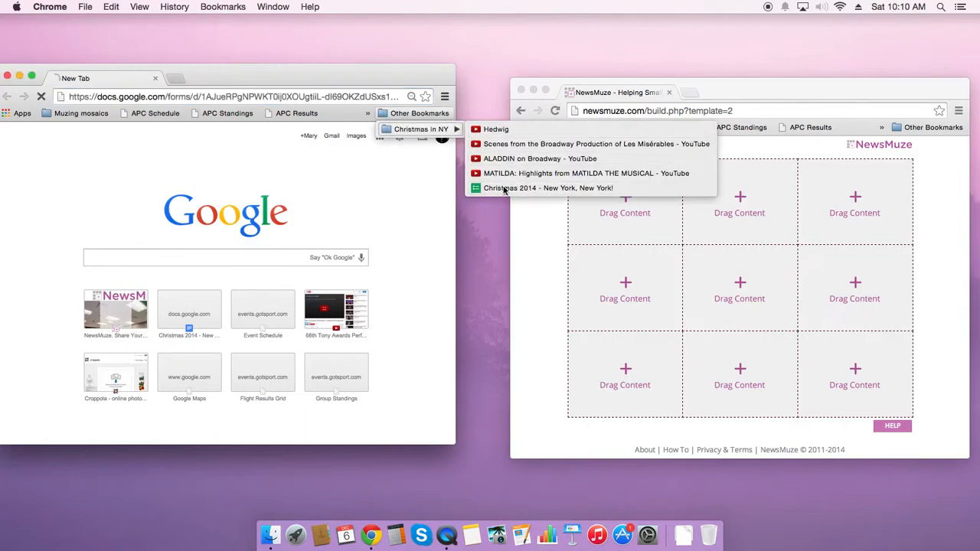
{"action": "left_click", "coordinate": [548, 189]}
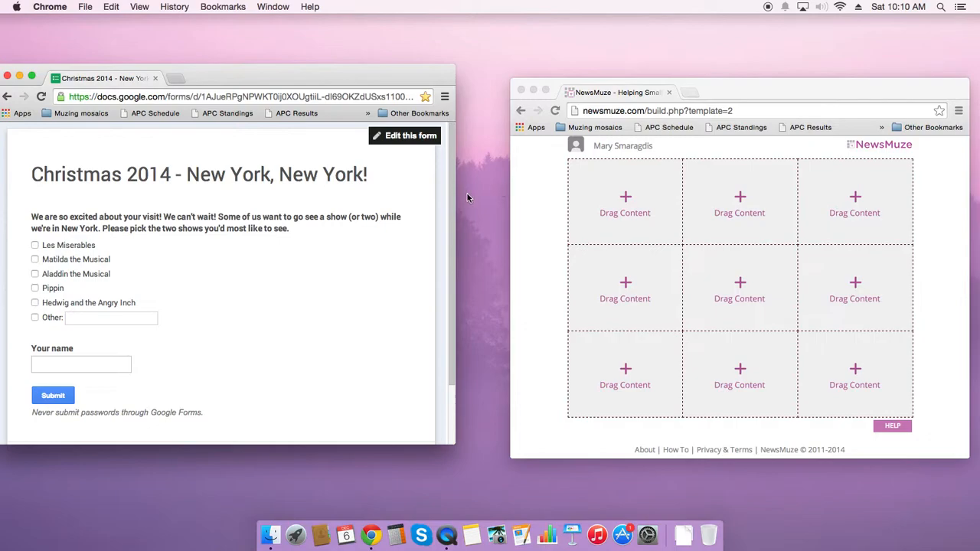
{"action": "mouse_move", "coordinate": [467, 196]}
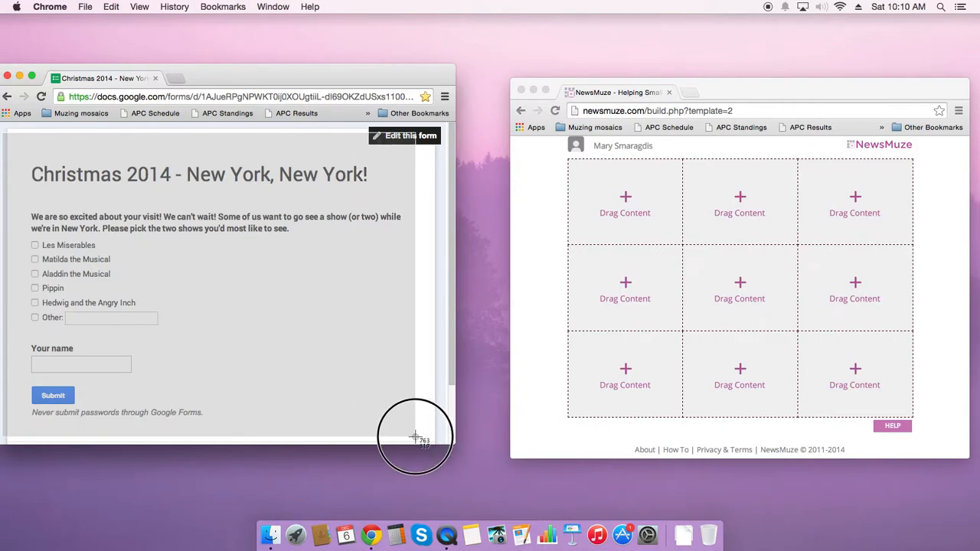
{"action": "mouse_move", "coordinate": [320, 307]}
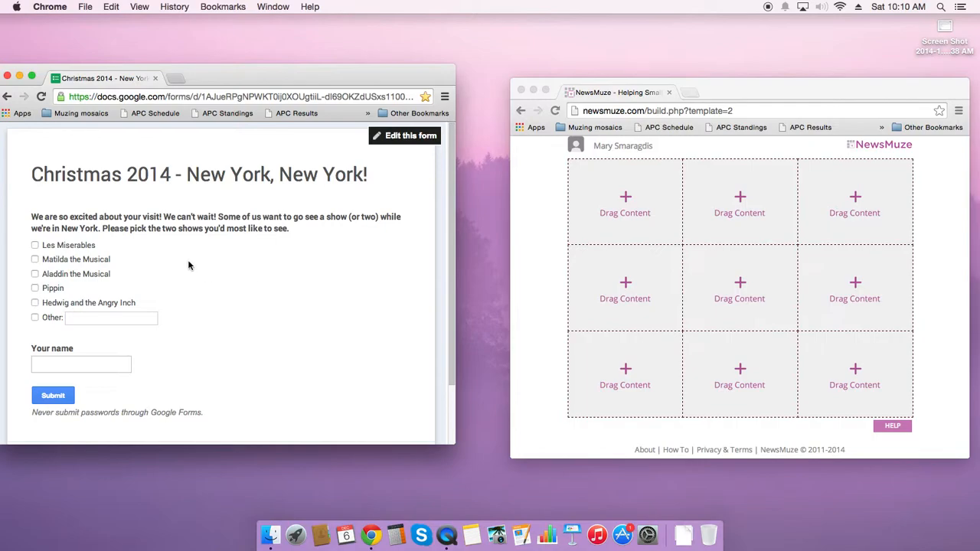
{"action": "mouse_move", "coordinate": [187, 249]}
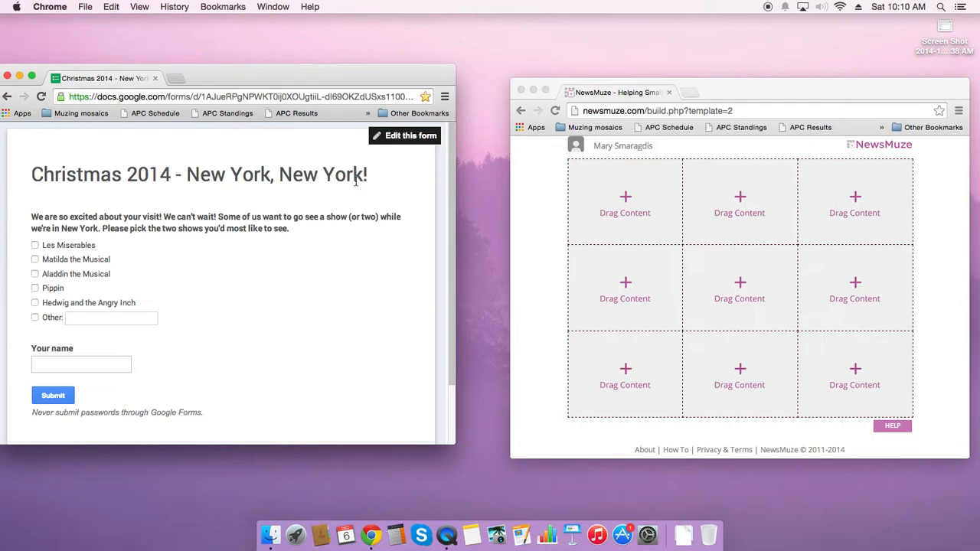
{"action": "mouse_move", "coordinate": [334, 243]}
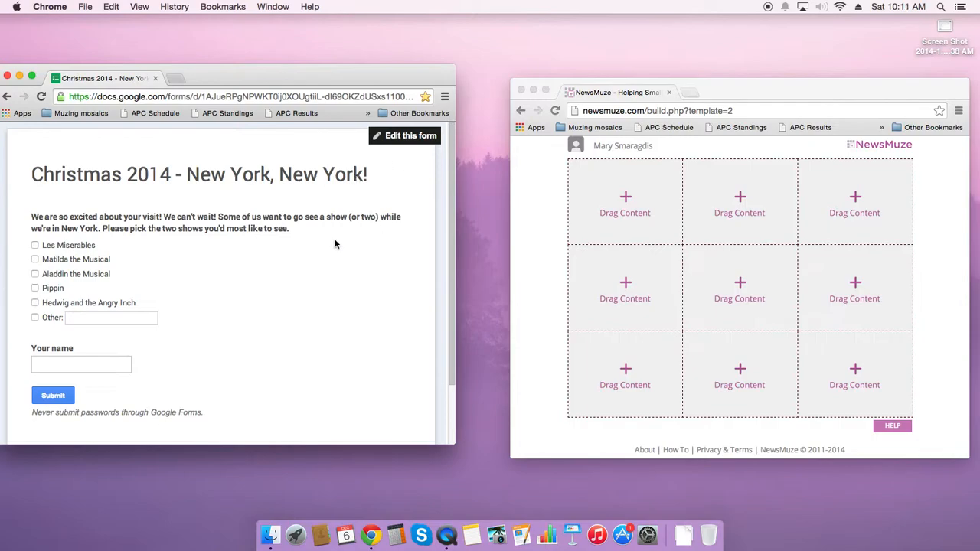
{"action": "mouse_move", "coordinate": [450, 208]}
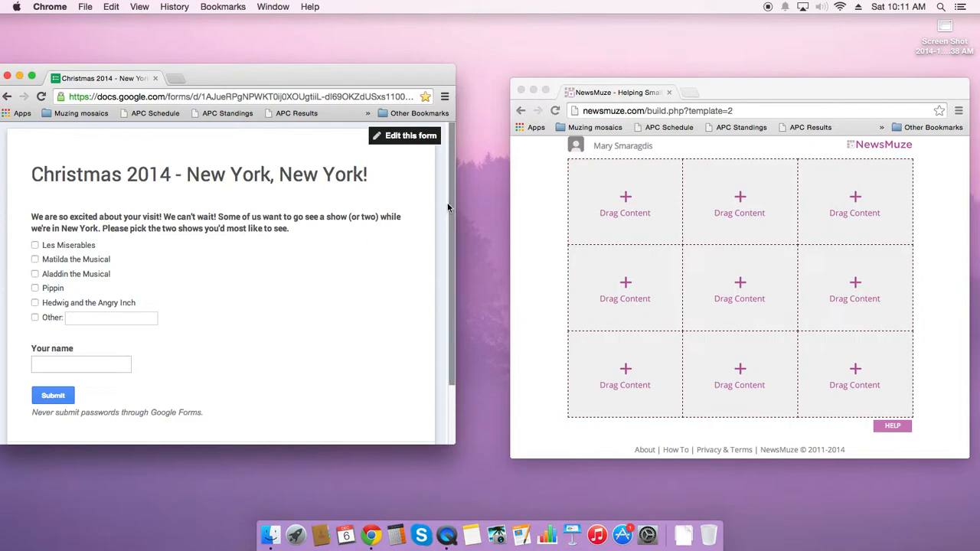
{"action": "mouse_move", "coordinate": [943, 28]}
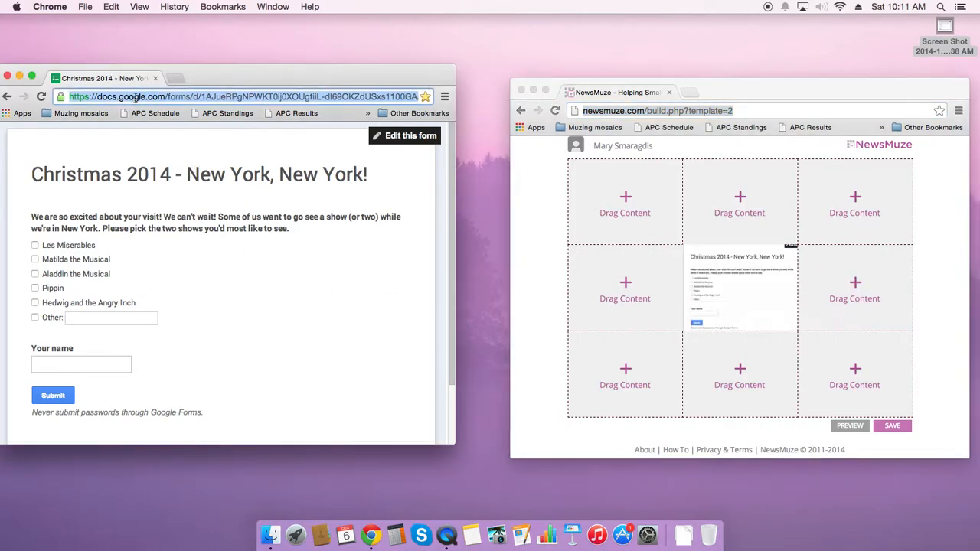
{"action": "mouse_move", "coordinate": [774, 308]}
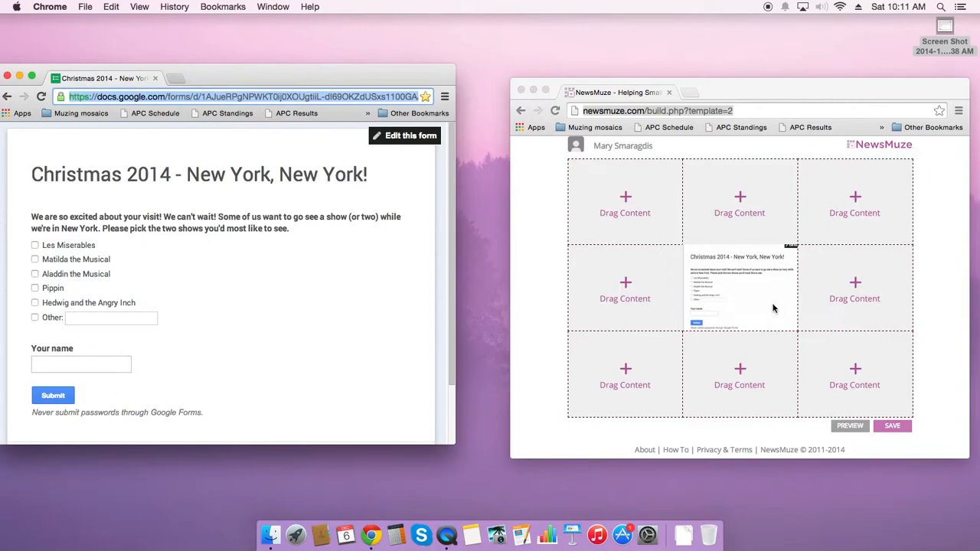
- Link the centre tile's screenshot story to the form's web address and save it
{"action": "left_click", "coordinate": [738, 288]}
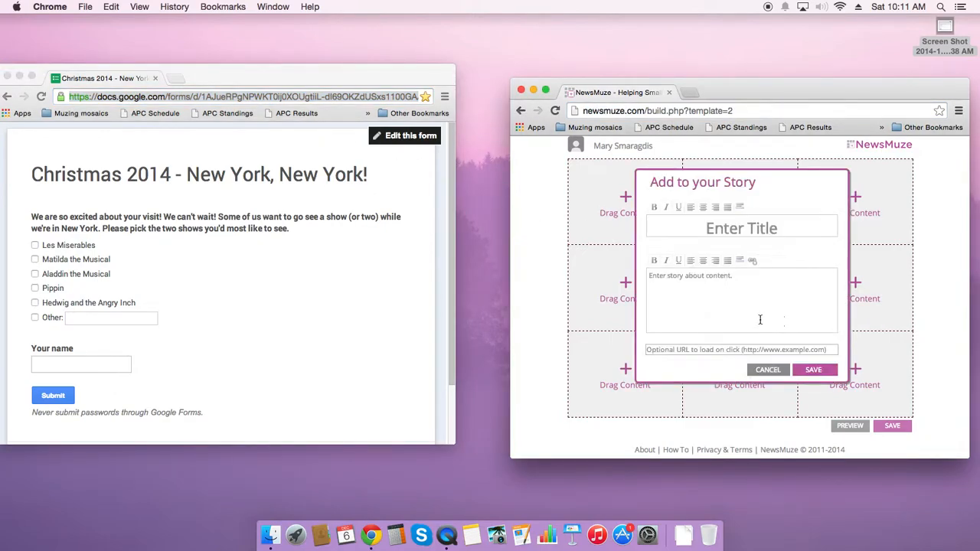
{"action": "left_click", "coordinate": [742, 349]}
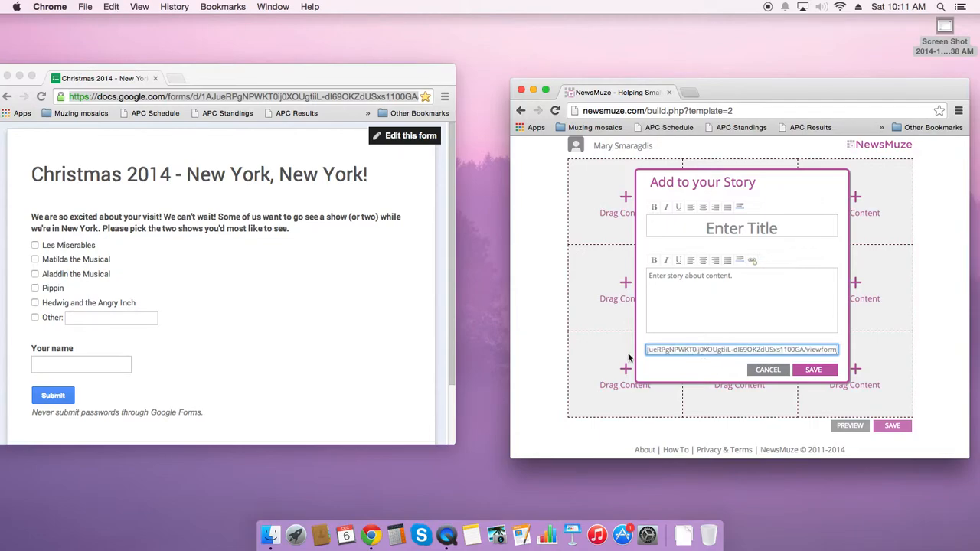
{"action": "left_click", "coordinate": [814, 369]}
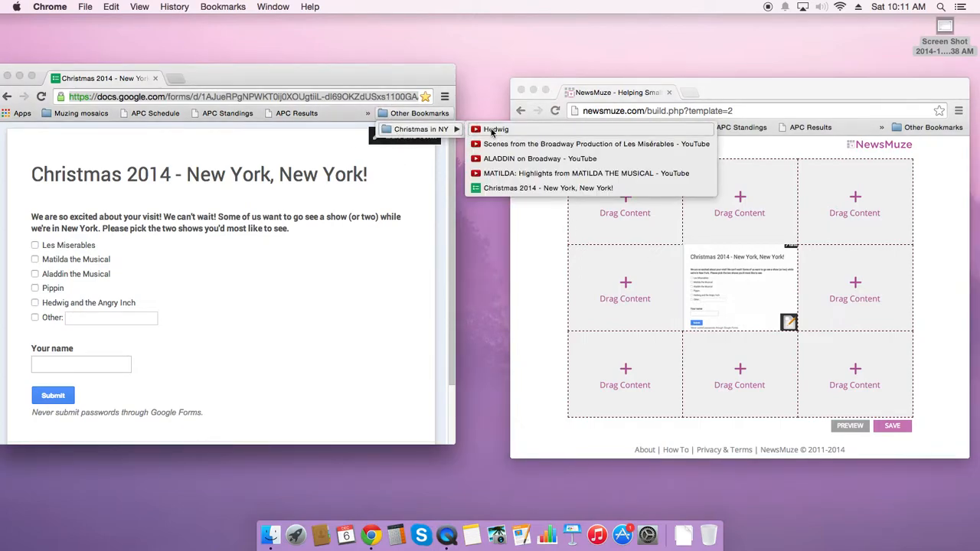
- Fill the corner tiles with the Hedwig, Les Misérables, Aladdin and Matilda Broadway videos
{"action": "left_click", "coordinate": [496, 129]}
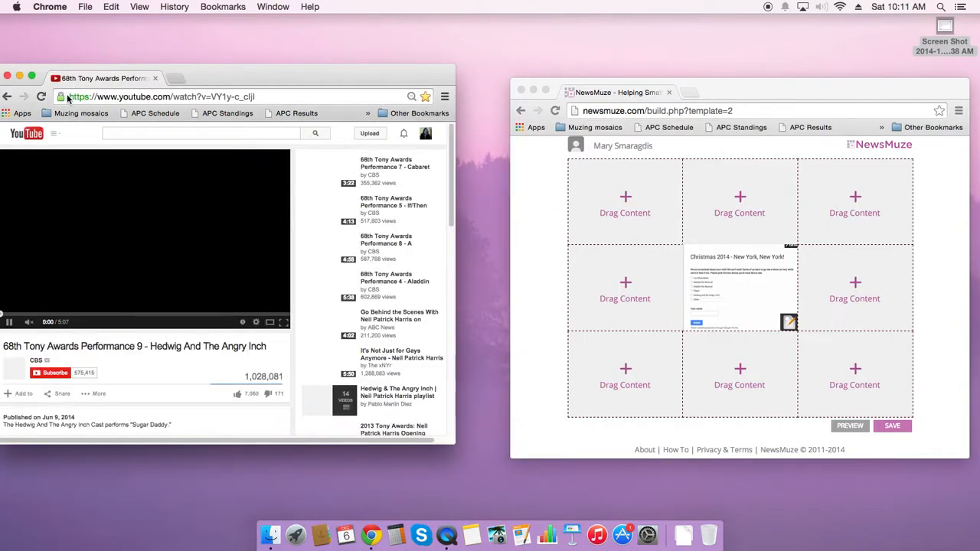
{"action": "left_click", "coordinate": [42, 96]}
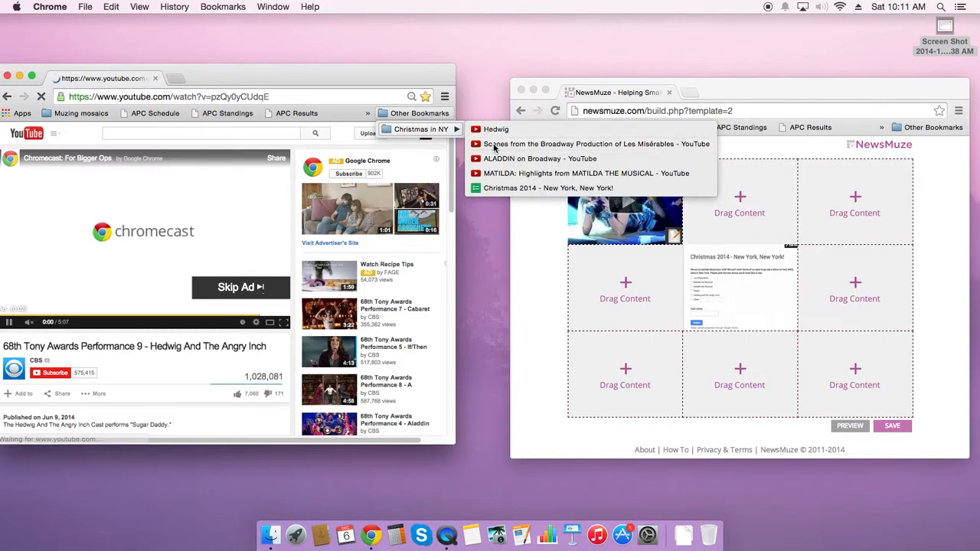
{"action": "left_click", "coordinate": [596, 144]}
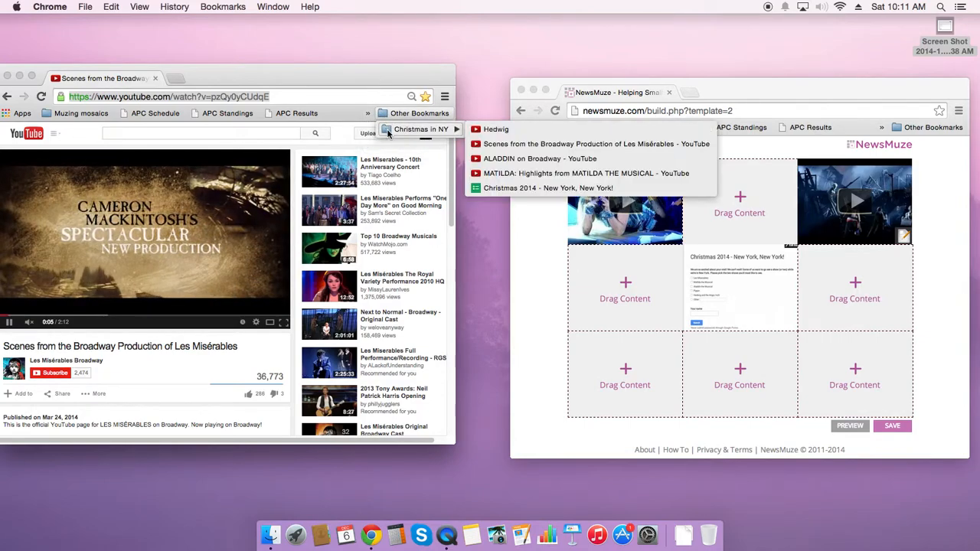
{"action": "left_click", "coordinate": [539, 158]}
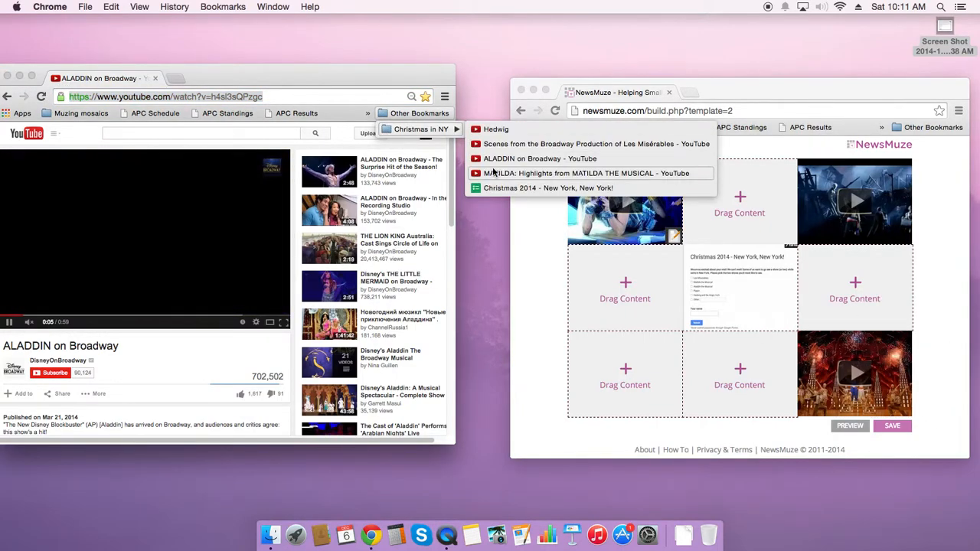
{"action": "left_click", "coordinate": [585, 173]}
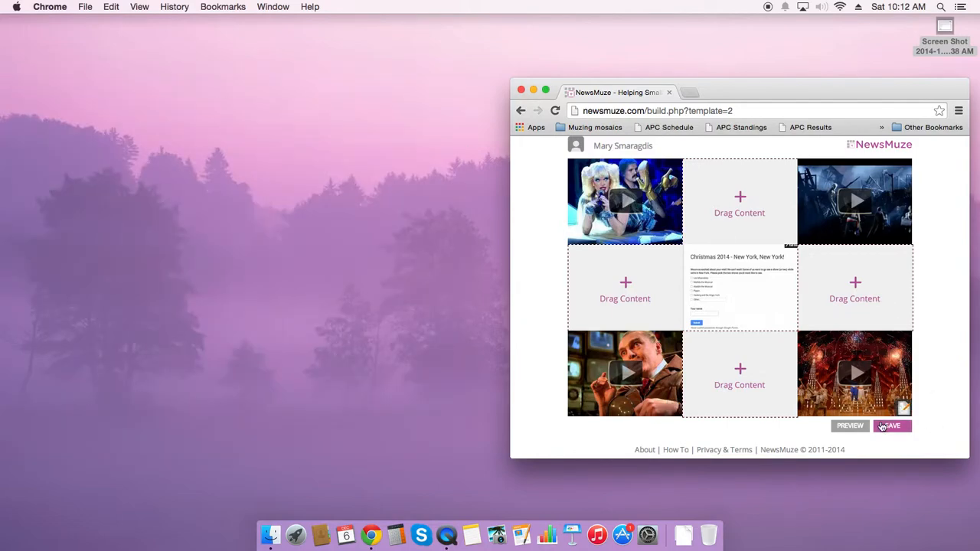
- Save the finished mosaic and enlarge its view page to full size
{"action": "left_click", "coordinate": [892, 426]}
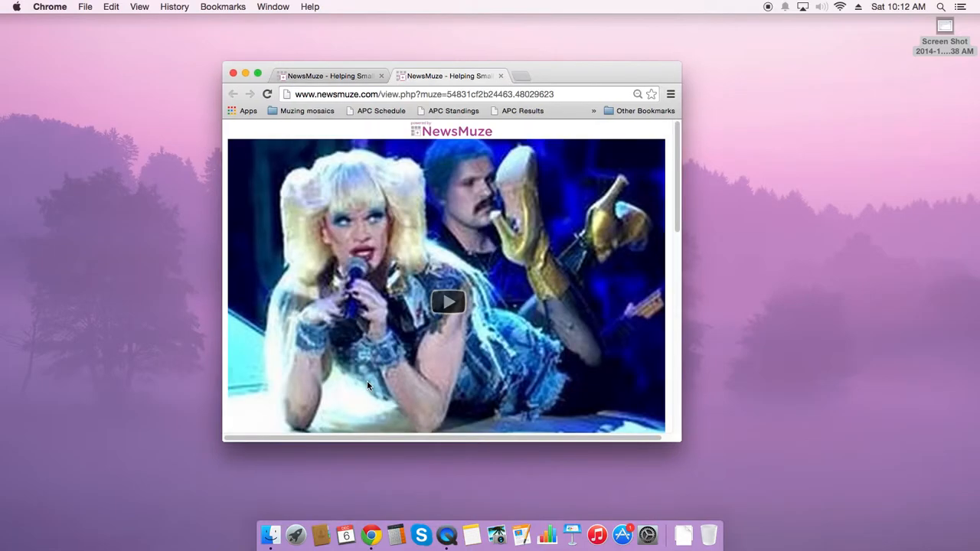
{"action": "mouse_move", "coordinate": [260, 71]}
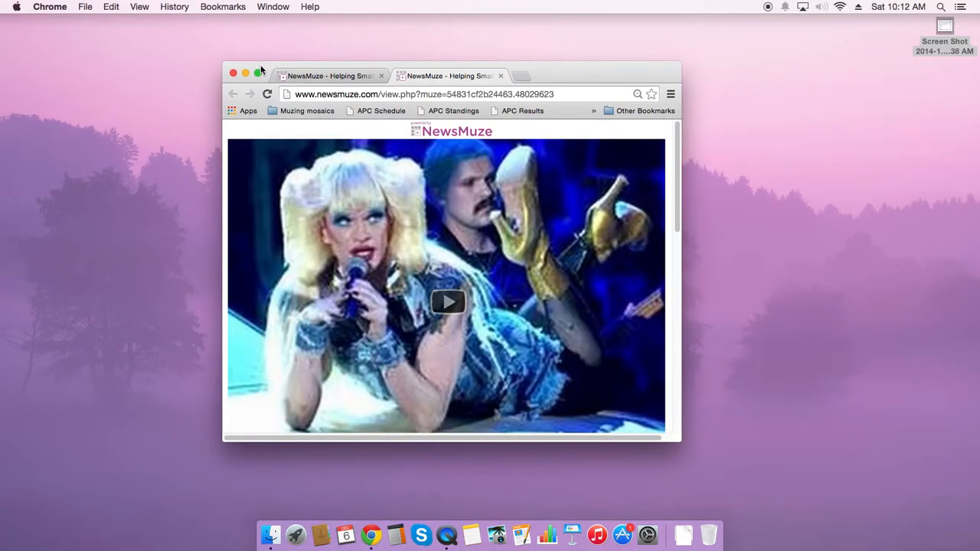
{"action": "left_click", "coordinate": [261, 71]}
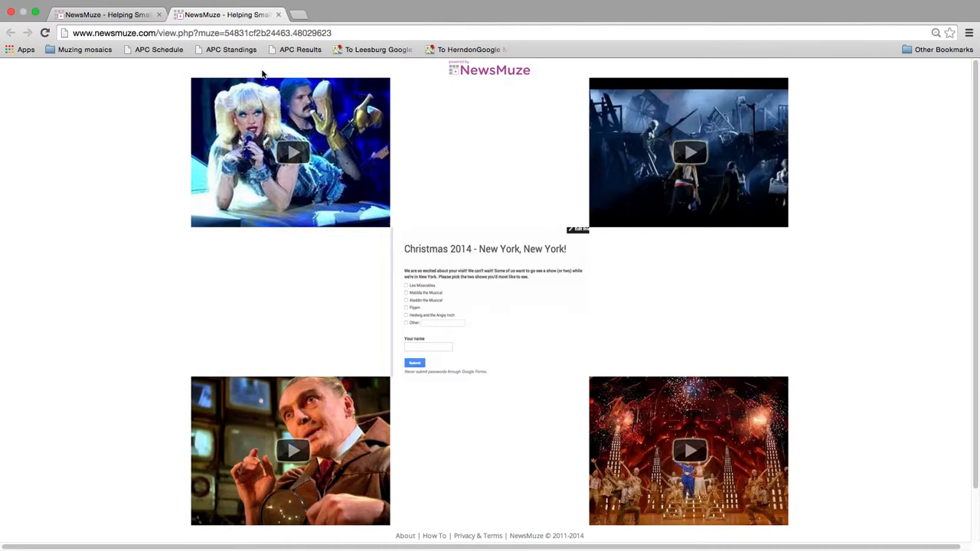
{"action": "mouse_move", "coordinate": [294, 153]}
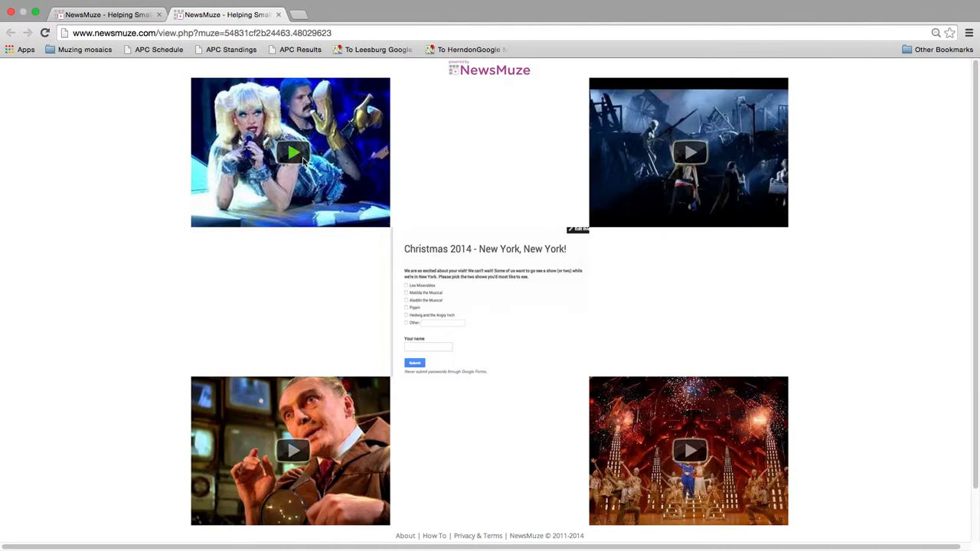
- Start the Hedwig, Les Misérables, lower-right and lower-left trailer tiles playing together
{"action": "left_click", "coordinate": [294, 153]}
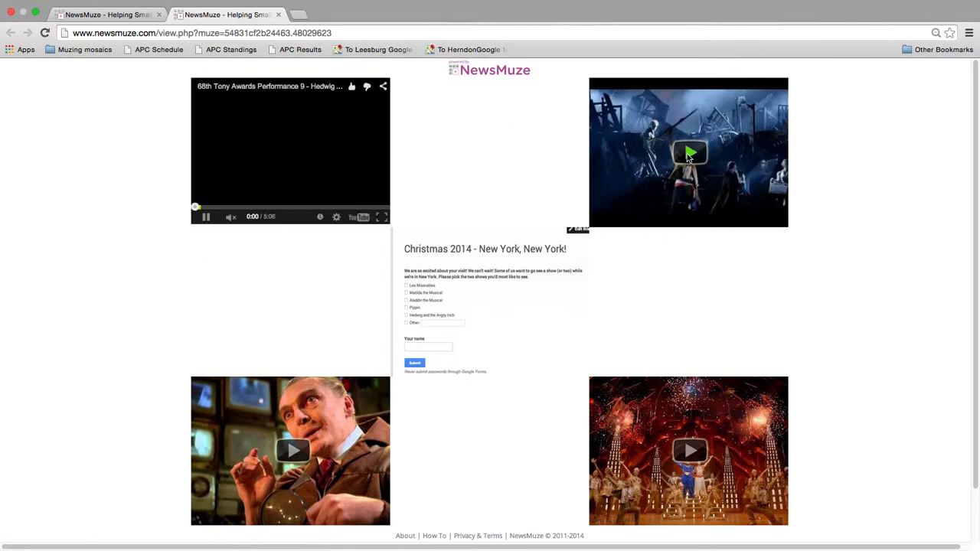
{"action": "left_click", "coordinate": [688, 151]}
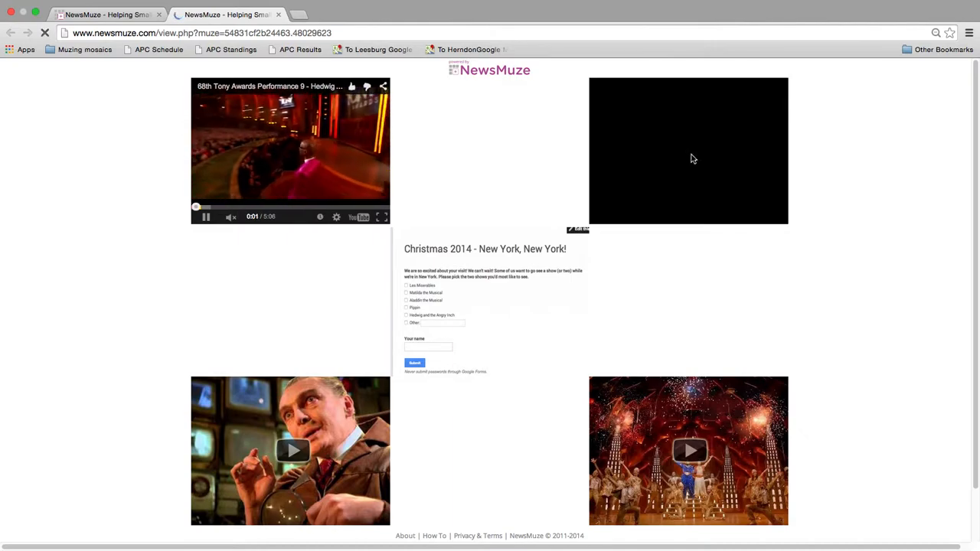
{"action": "left_click", "coordinate": [687, 151]}
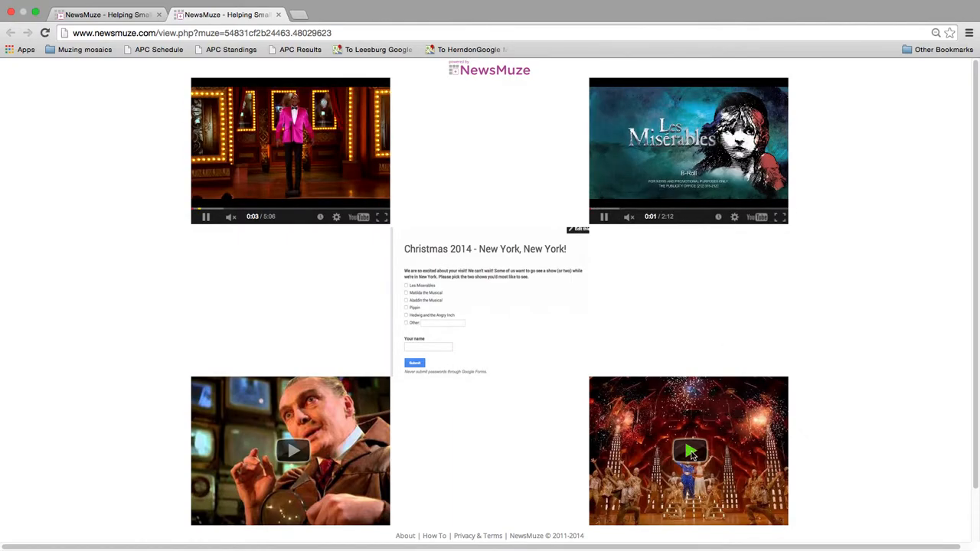
{"action": "left_click", "coordinate": [689, 450]}
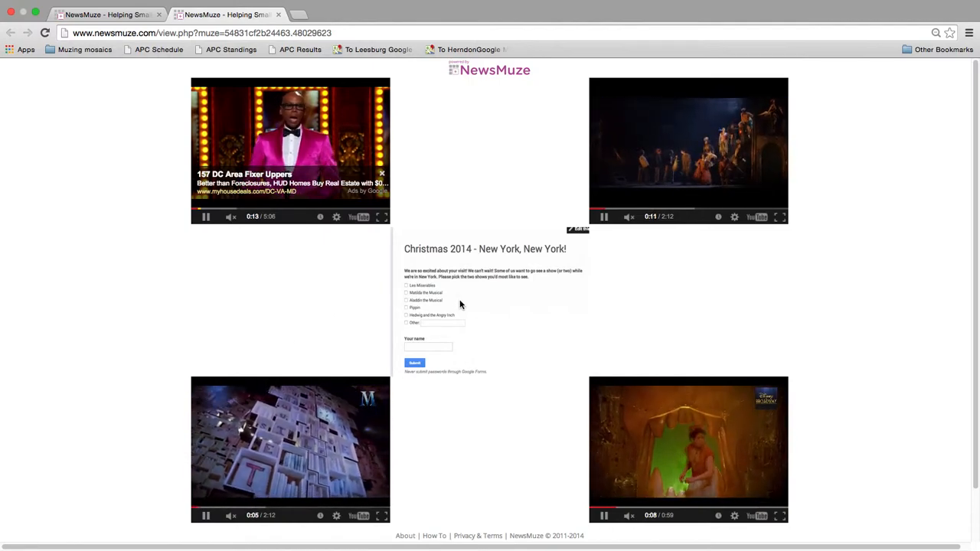
{"action": "mouse_move", "coordinate": [468, 328]}
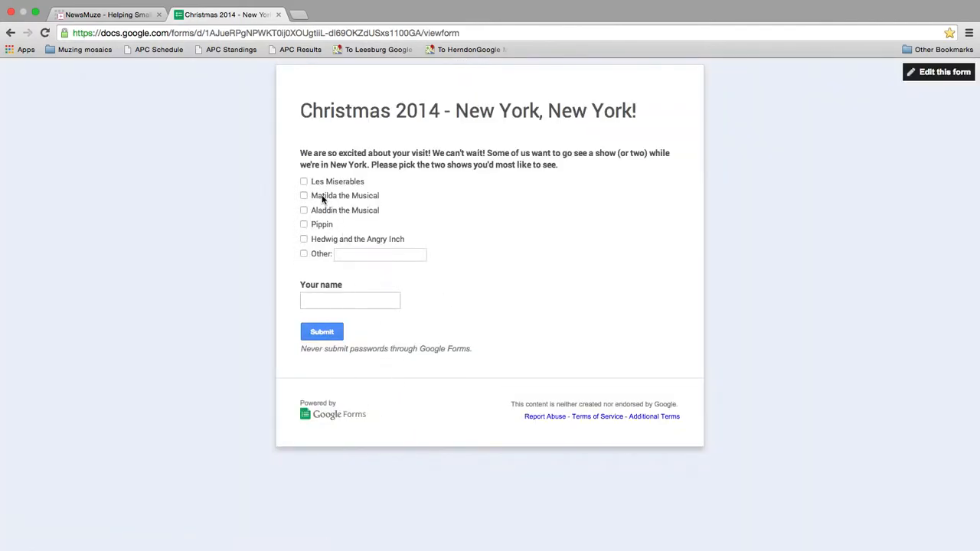
- Submit a form response choosing Aladdin the Musical with name 'Mary', then return to the NewsMuze dashboard
{"action": "left_click", "coordinate": [303, 210]}
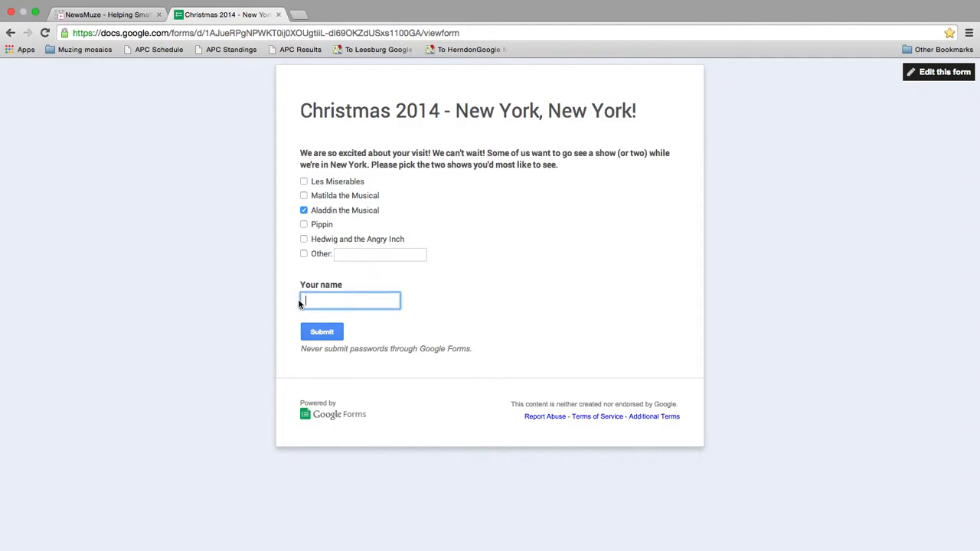
{"action": "type", "text": "Mary"}
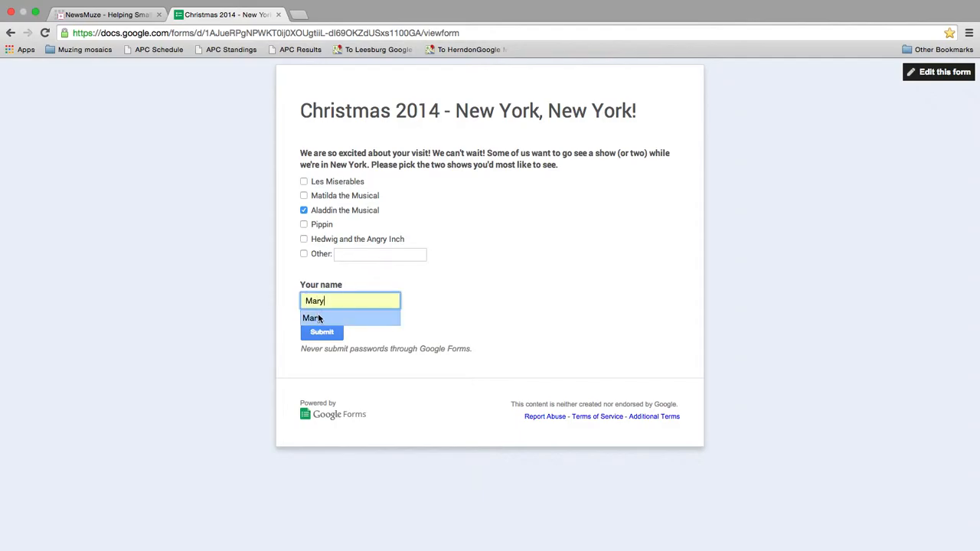
{"action": "left_click", "coordinate": [321, 330]}
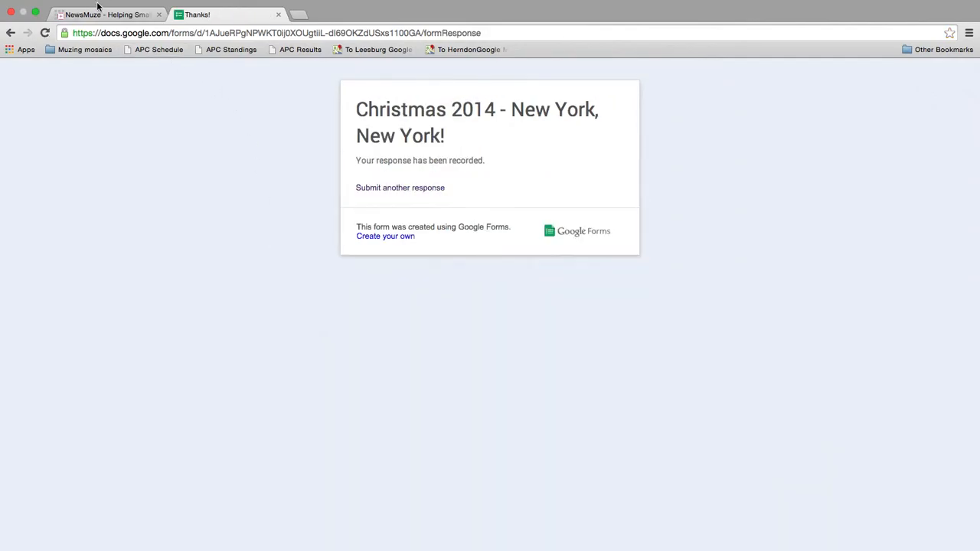
{"action": "left_click", "coordinate": [108, 14]}
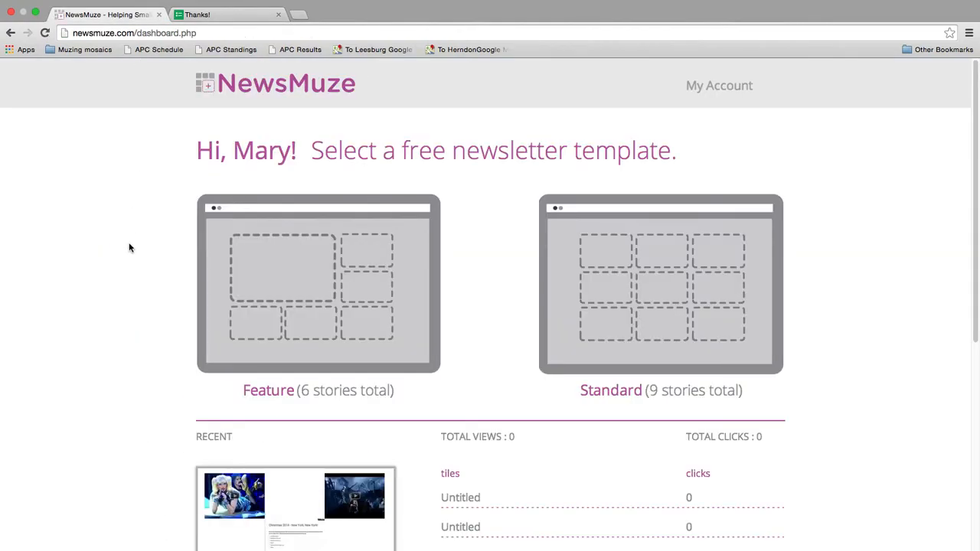
- Bring up the SHARE options for the Untitled mosaic in the Muzings list
{"action": "scroll", "scroll_direction": "down", "scroll_amount": 3}
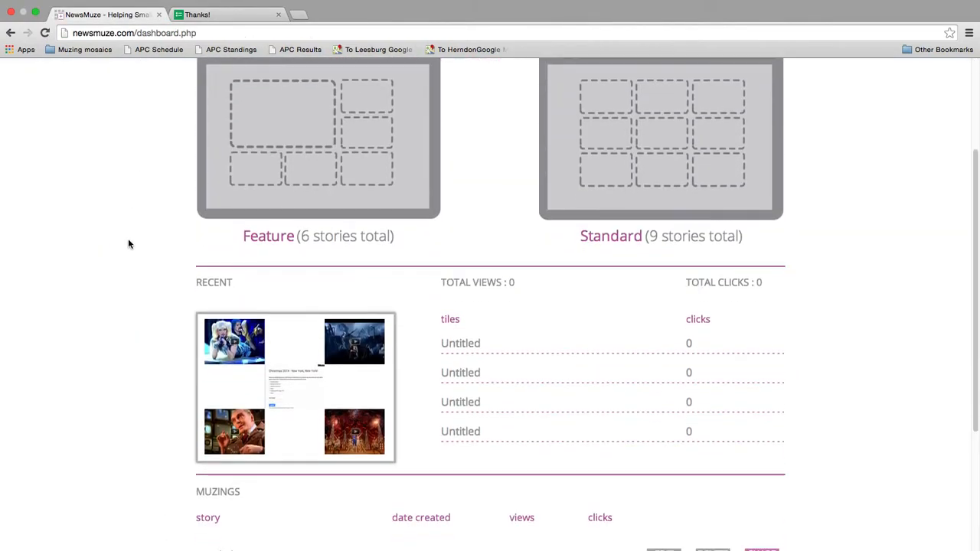
{"action": "scroll", "scroll_direction": "down", "scroll_amount": 3}
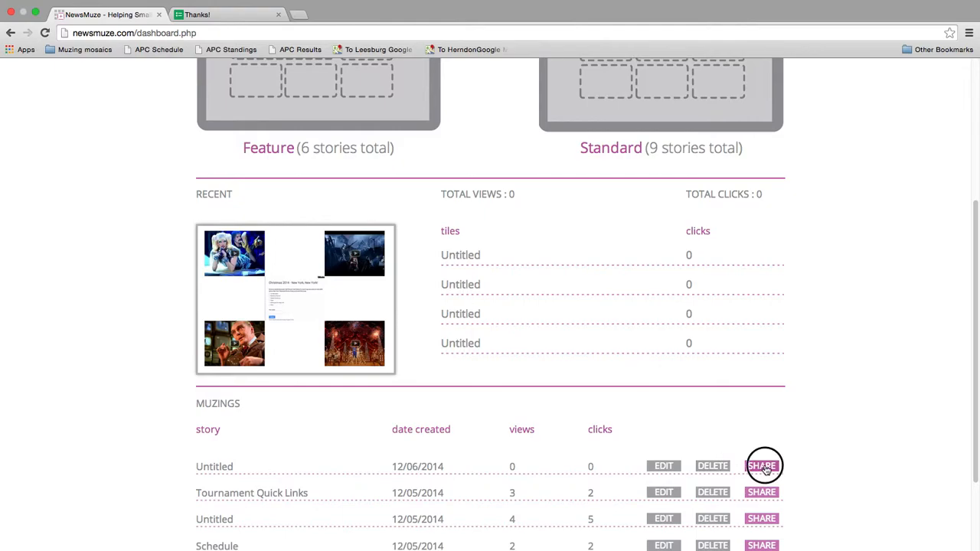
{"action": "left_click", "coordinate": [763, 466]}
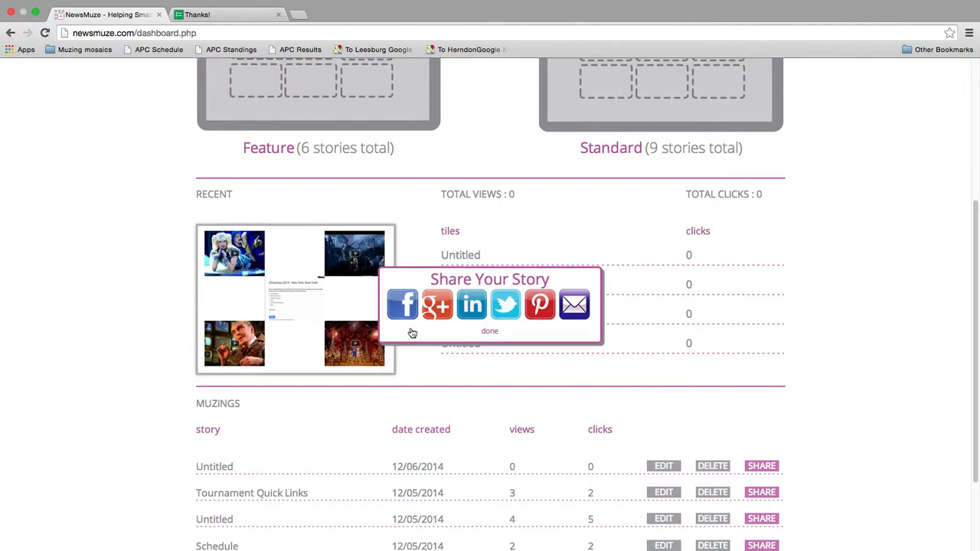
{"action": "mouse_move", "coordinate": [421, 312]}
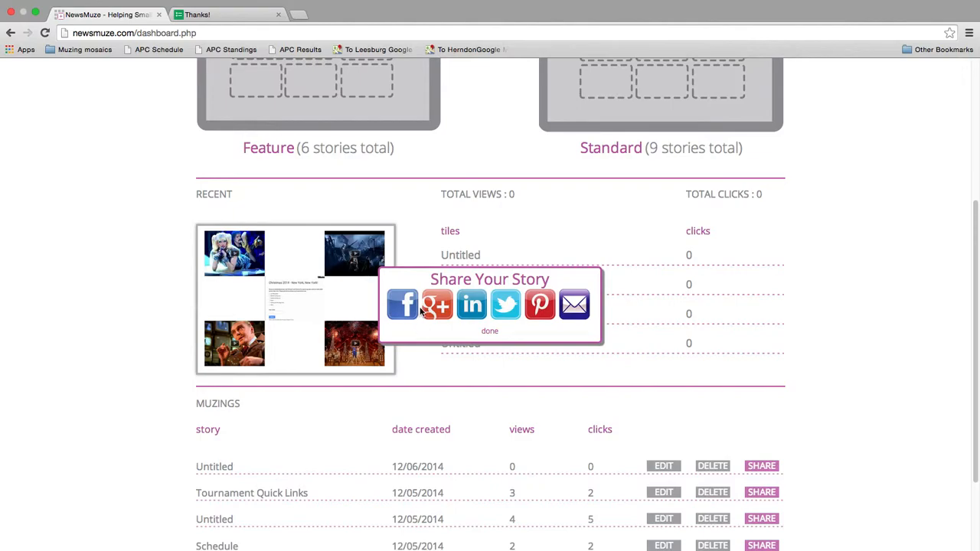